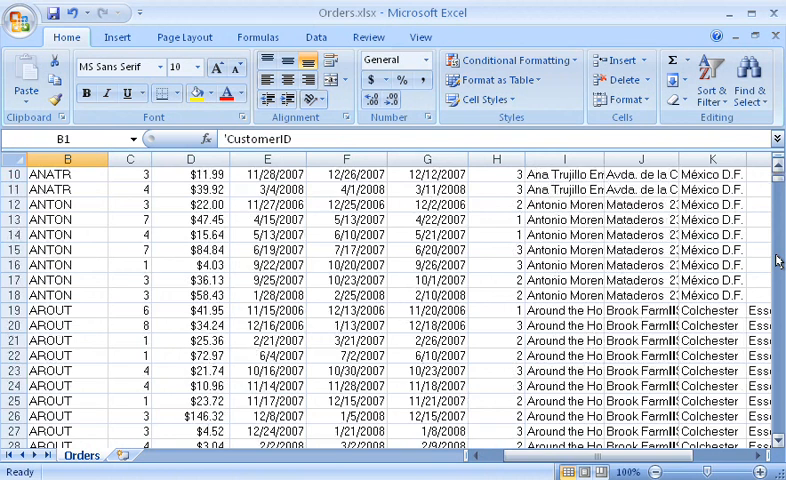
- Scroll down the Orders sheet to bring row 28 and the BERGS entries into view
scroll(down, 3)
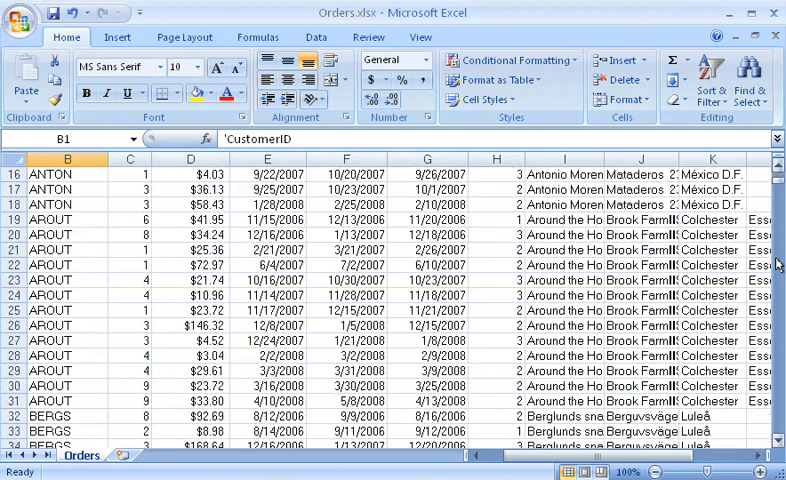
scroll(down, 3)
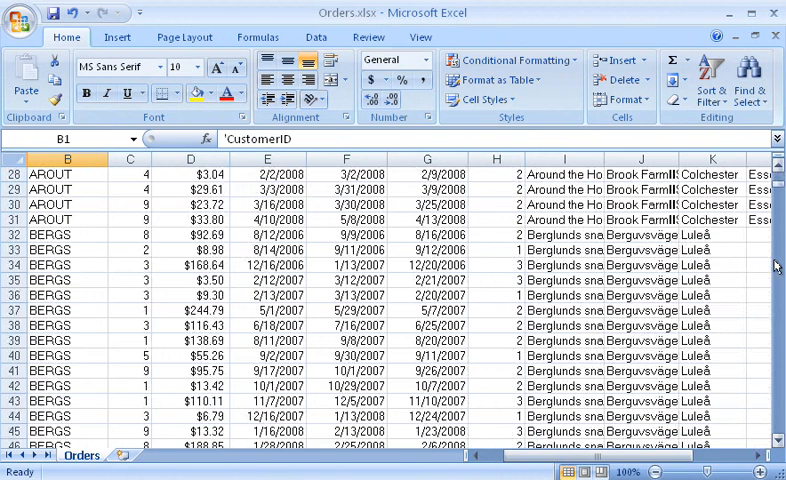
mouse_move(165, 265)
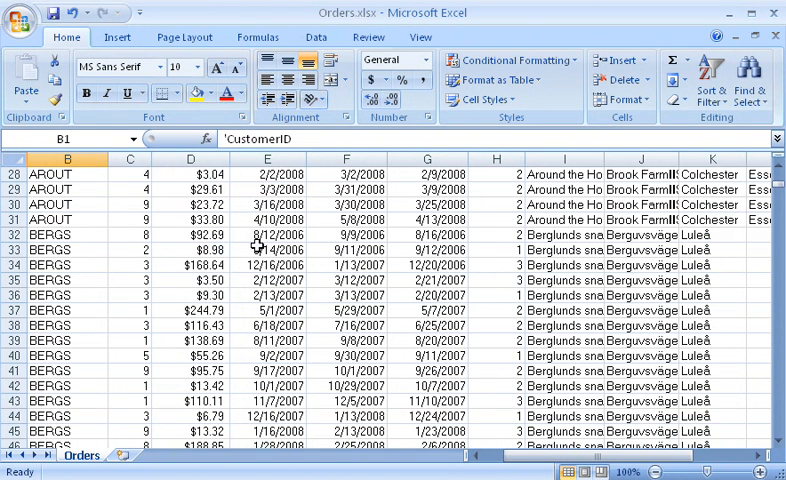
mouse_move(256, 300)
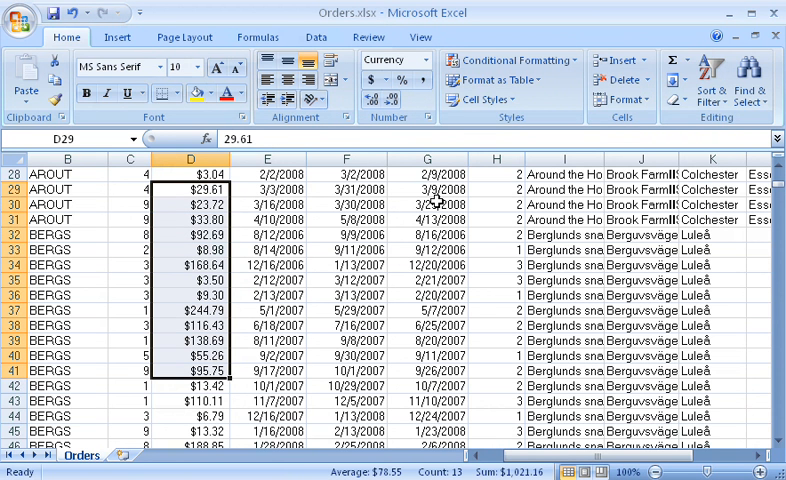
- Open the Conditional Formatting menu to preview data bars and icon sets on D29:D41
click(513, 60)
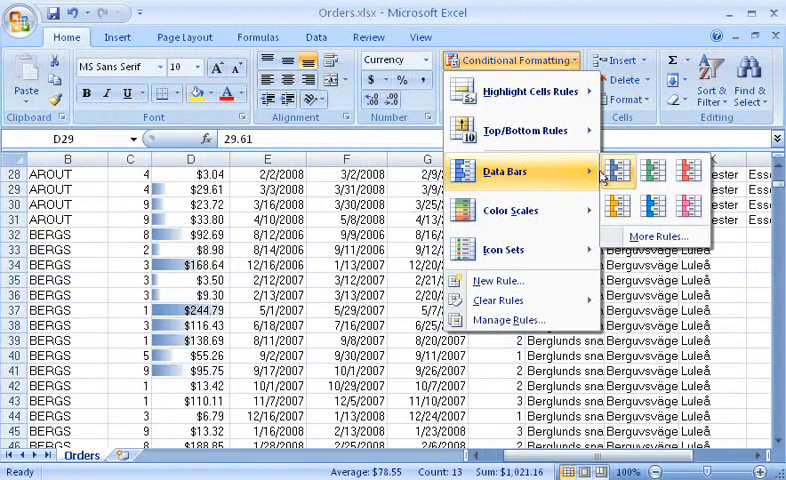
mouse_move(510, 210)
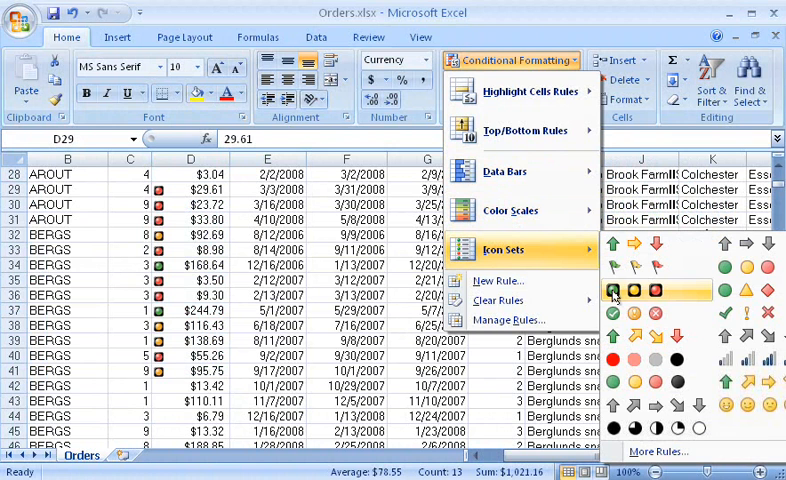
mouse_move(614, 291)
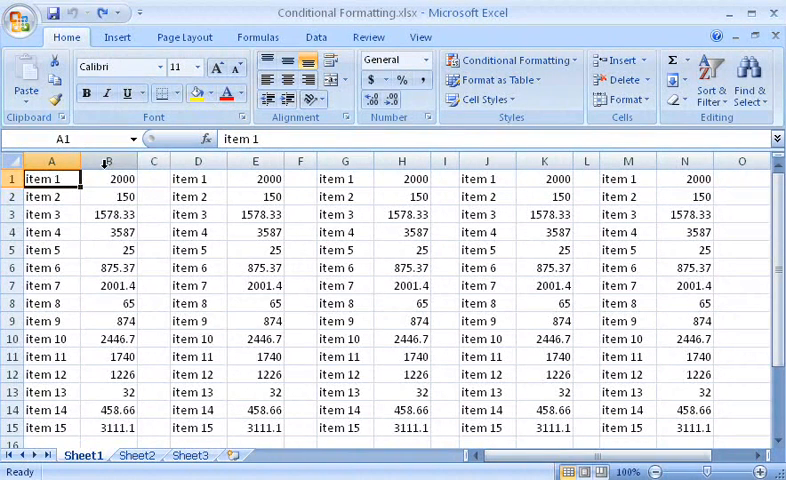
- Apply a Greater Than 2000 rule to B1:B15 with light red fill and dark red text
click(109, 161)
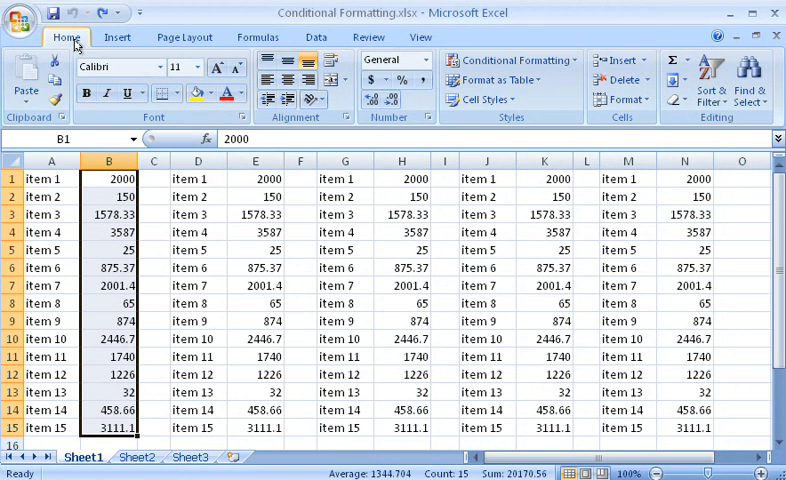
mouse_move(476, 126)
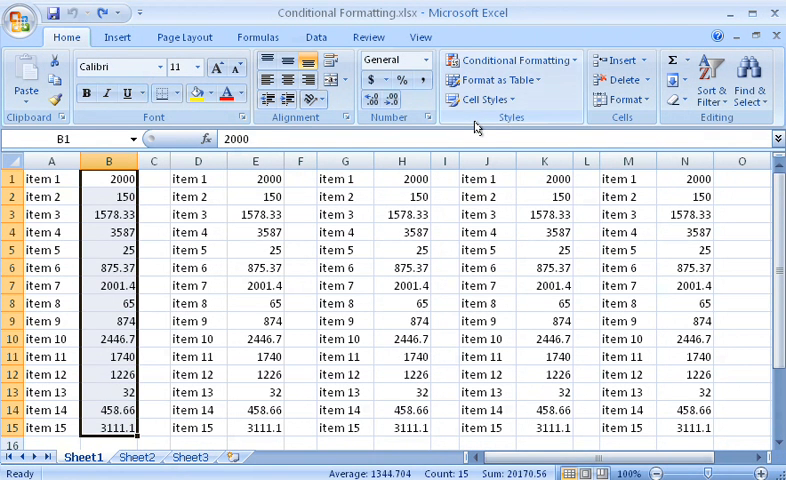
click(515, 60)
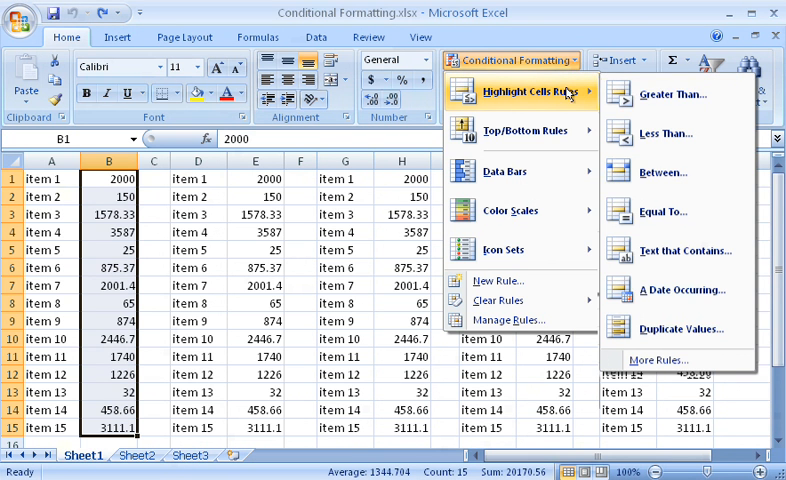
click(661, 95)
text(2000)
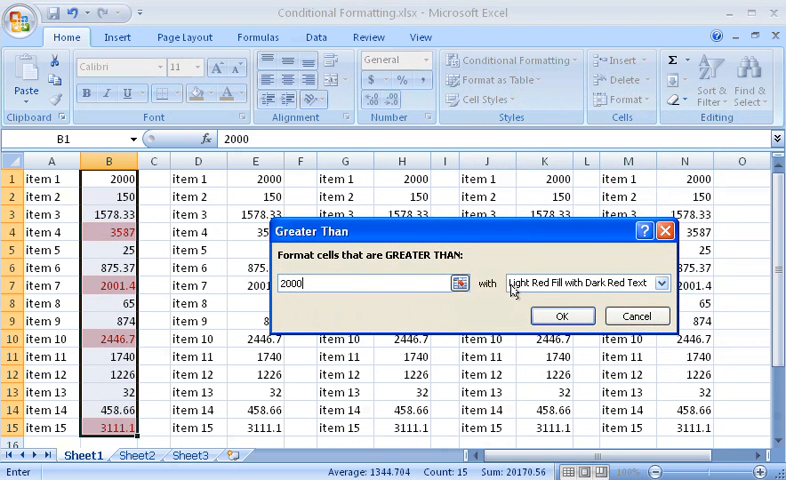
click(562, 315)
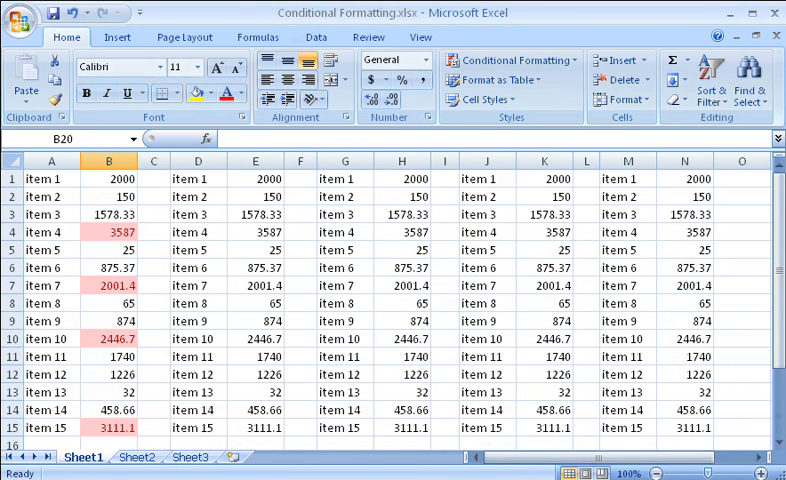
- Select cell B6 so its value can be changed to 2001
click(109, 267)
text(2001)
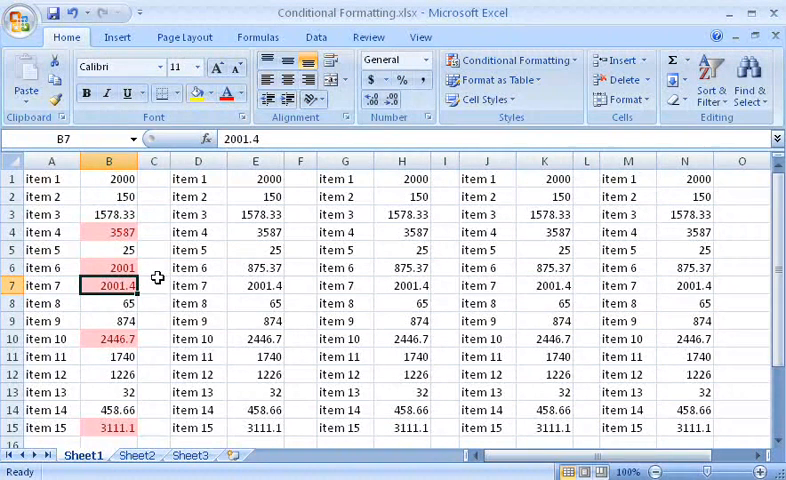
mouse_move(208, 231)
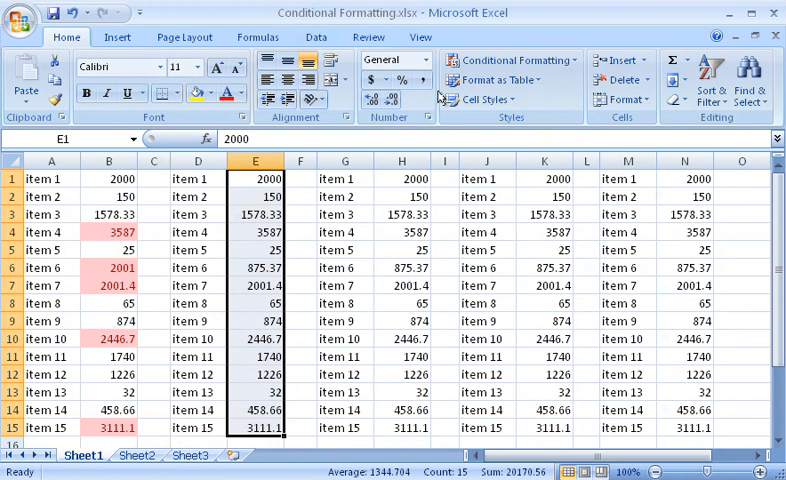
- Apply a Top 10 Items rule reduced to 5 items on E1:E15
click(514, 60)
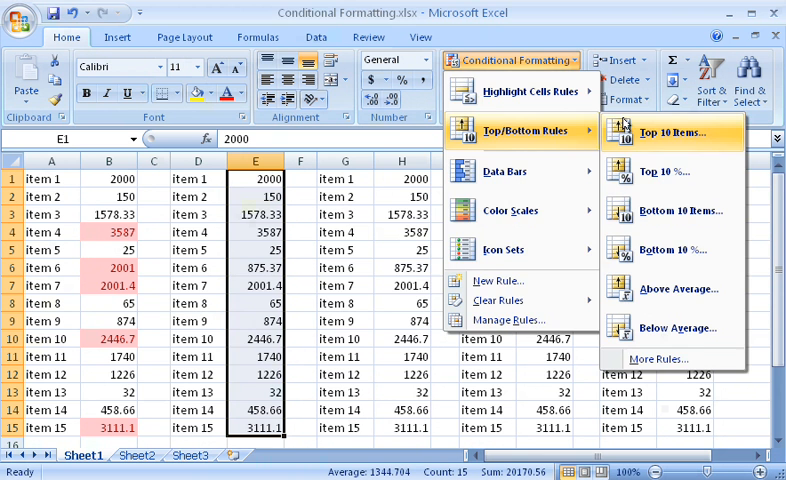
click(674, 131)
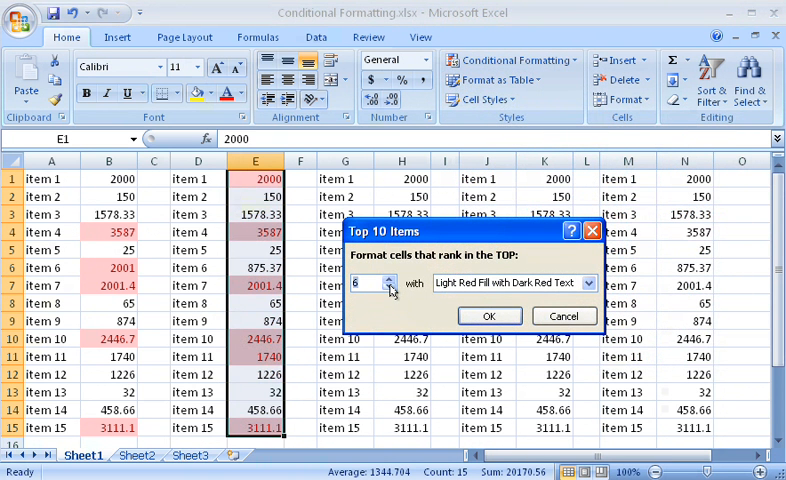
click(390, 288)
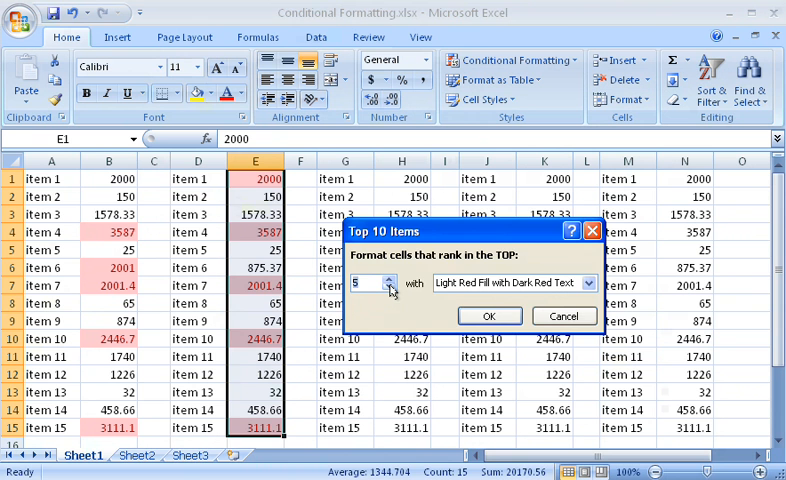
click(489, 315)
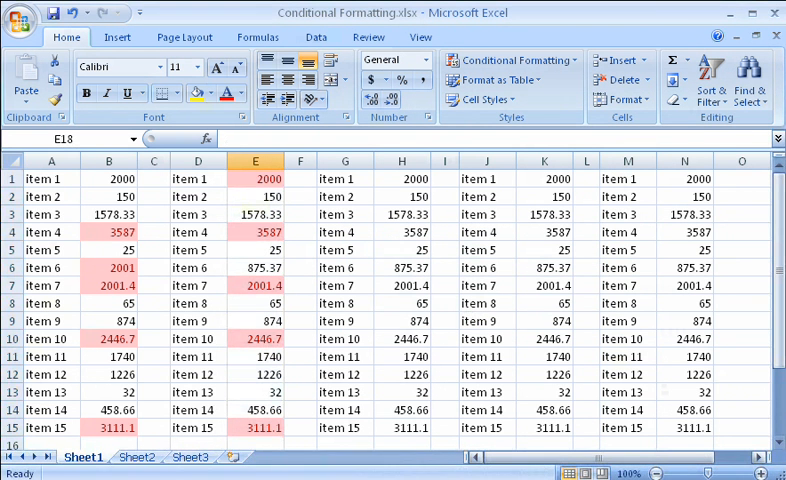
mouse_move(470, 250)
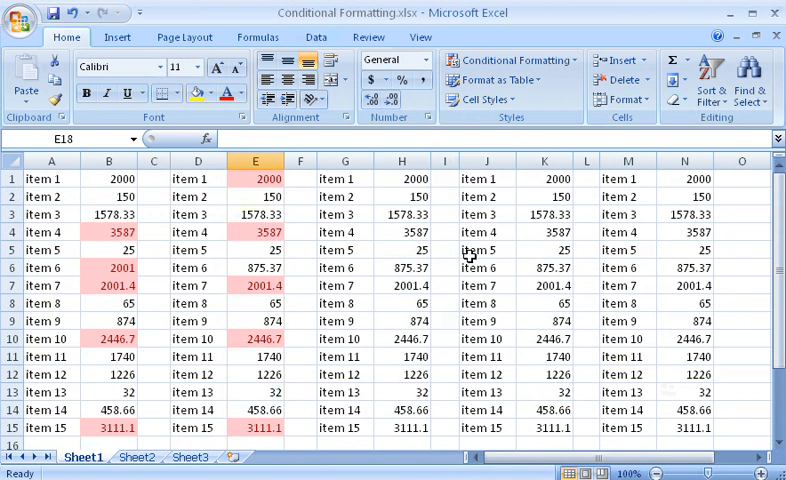
click(511, 60)
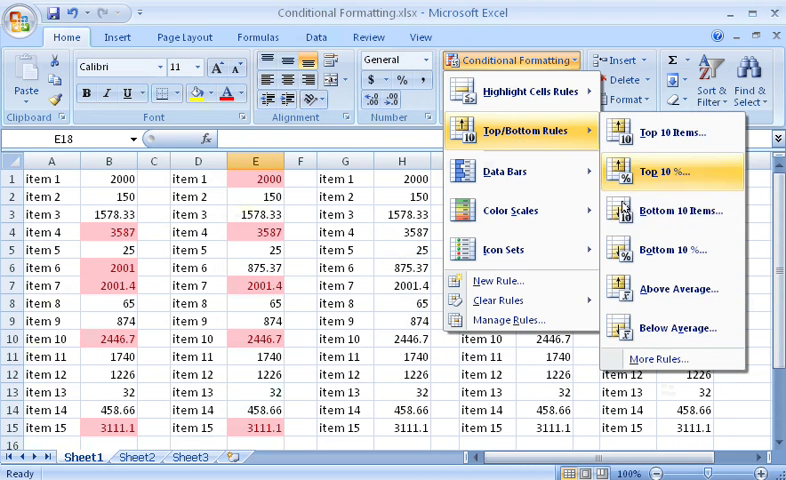
mouse_move(680, 211)
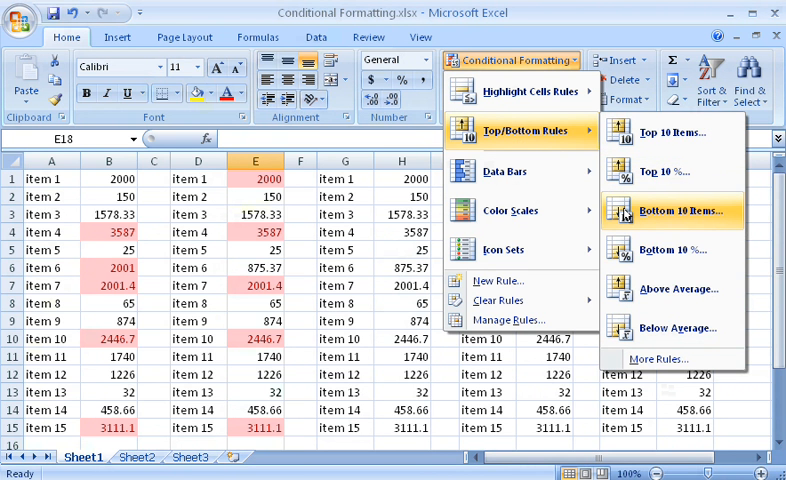
mouse_move(676, 289)
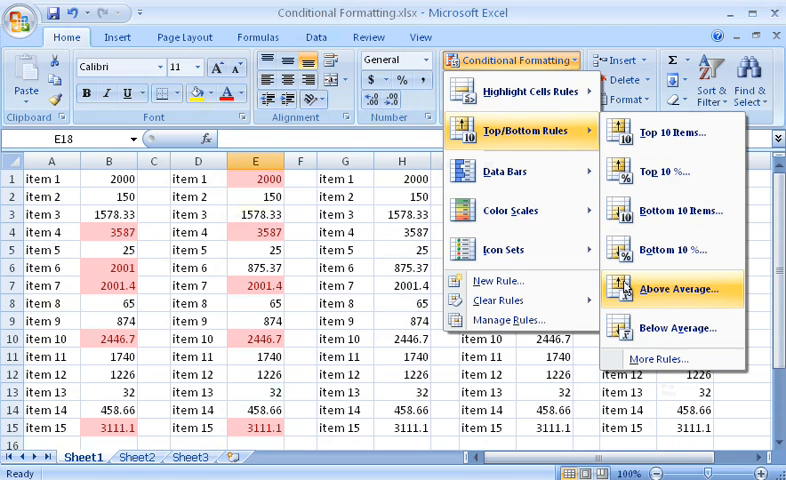
mouse_move(520, 91)
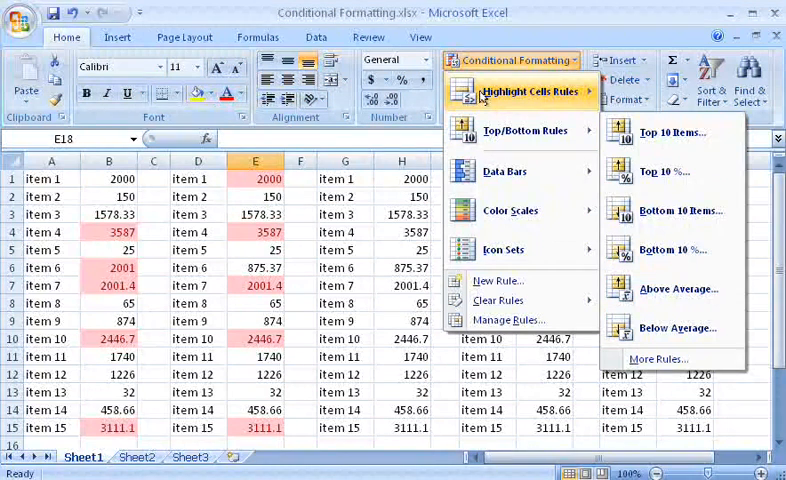
mouse_move(525, 131)
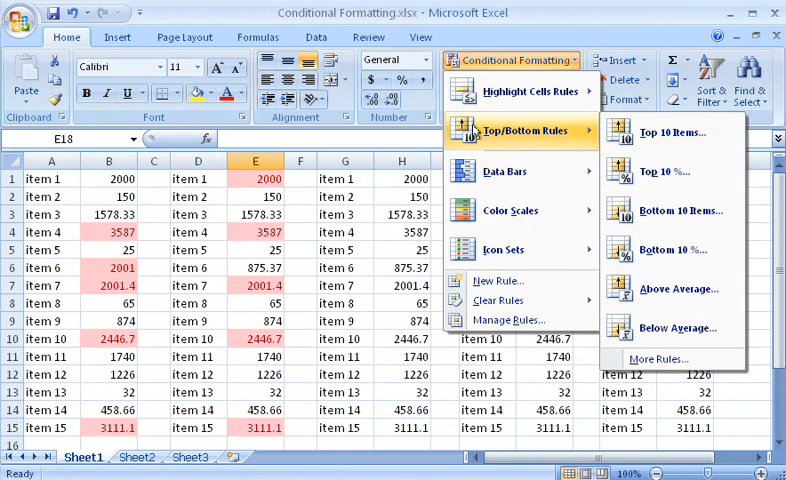
key(Escape)
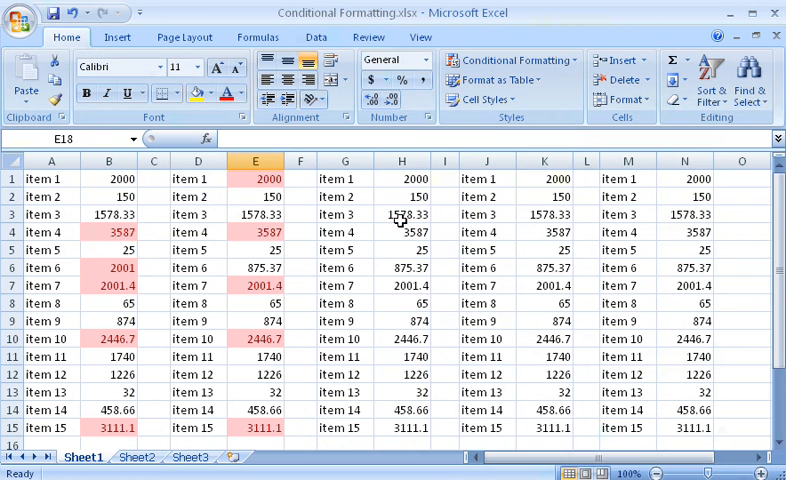
- Select H1:H15 and apply the Orange Data Bar
click(402, 161)
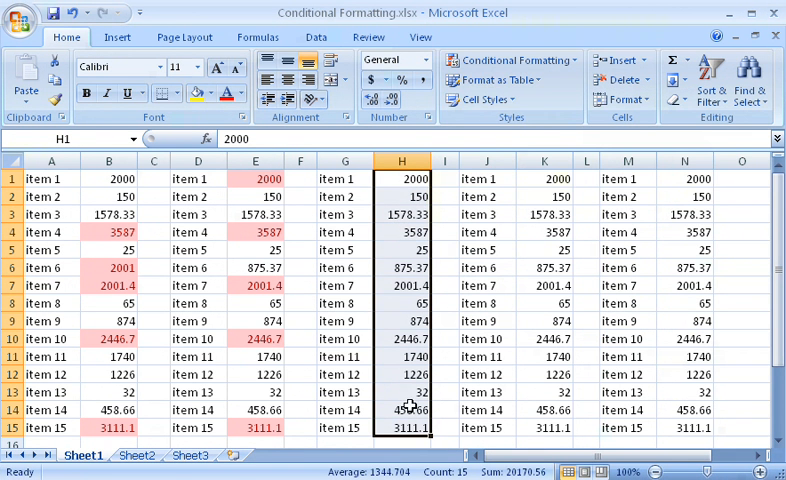
click(512, 60)
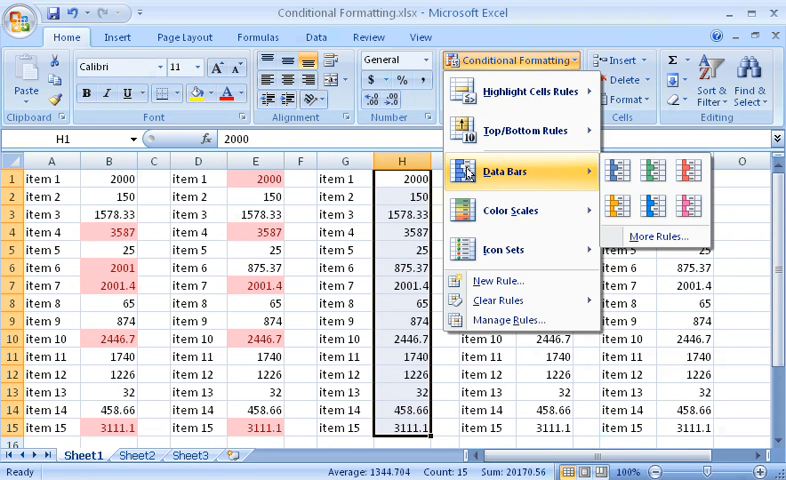
click(613, 208)
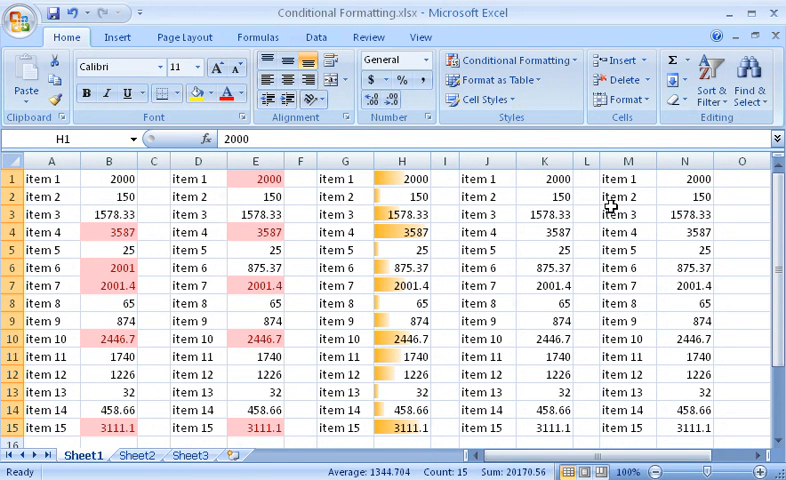
- Edit the column H Data Bar rule in Manage Rules to tick Show Bar Only
click(513, 60)
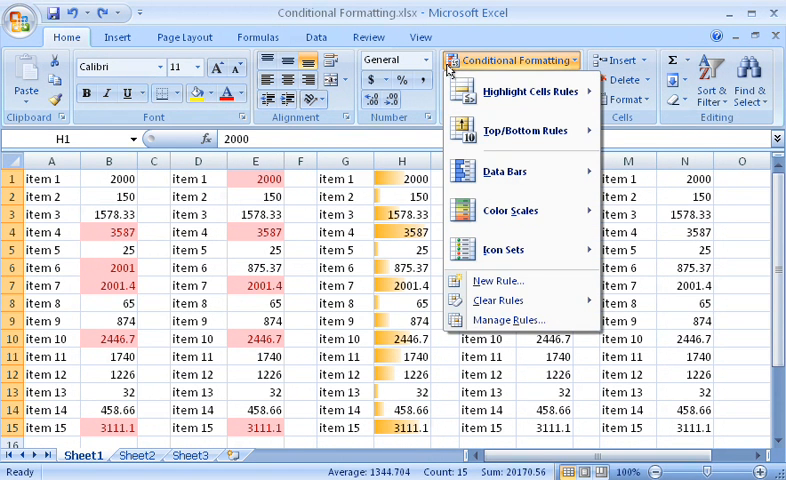
mouse_move(507, 320)
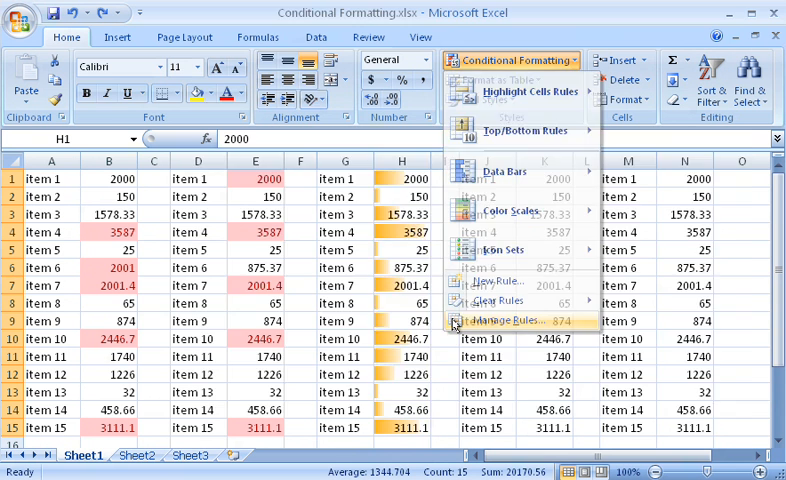
click(507, 320)
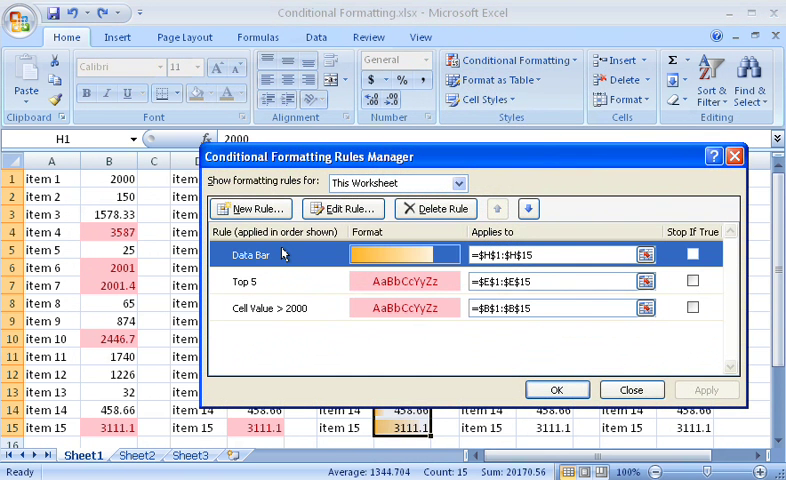
click(343, 208)
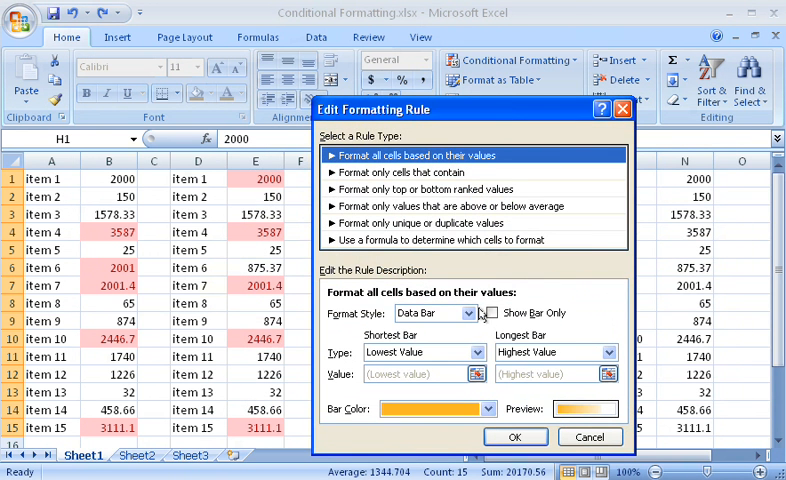
click(489, 313)
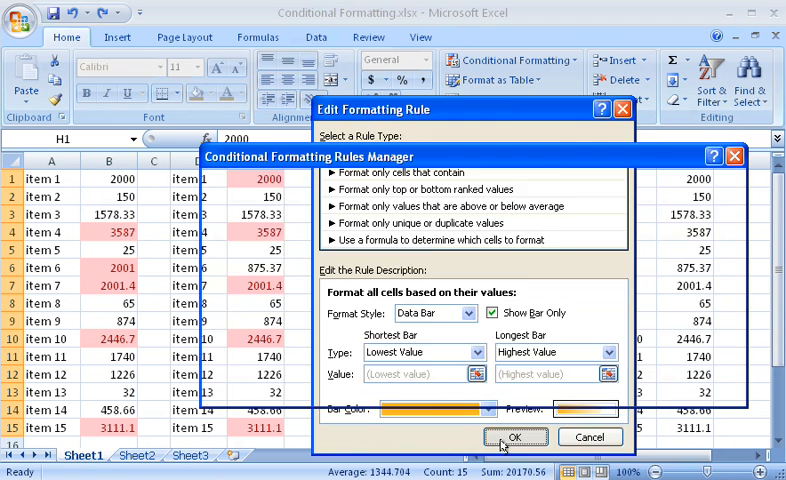
click(517, 436)
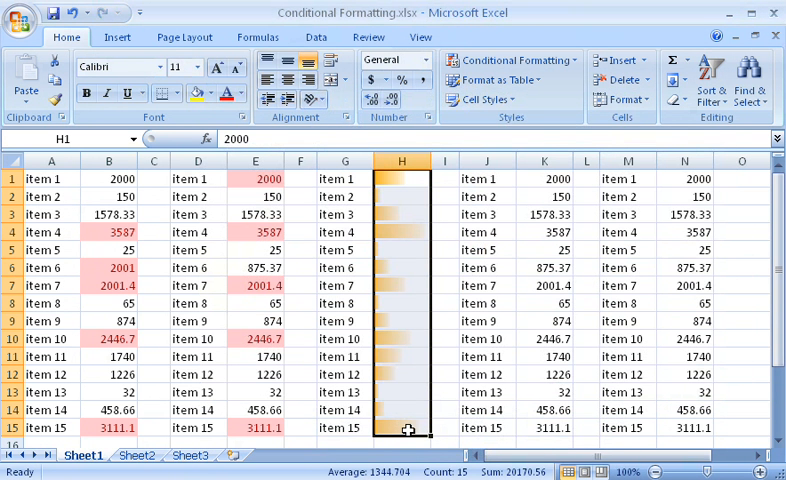
mouse_move(562, 217)
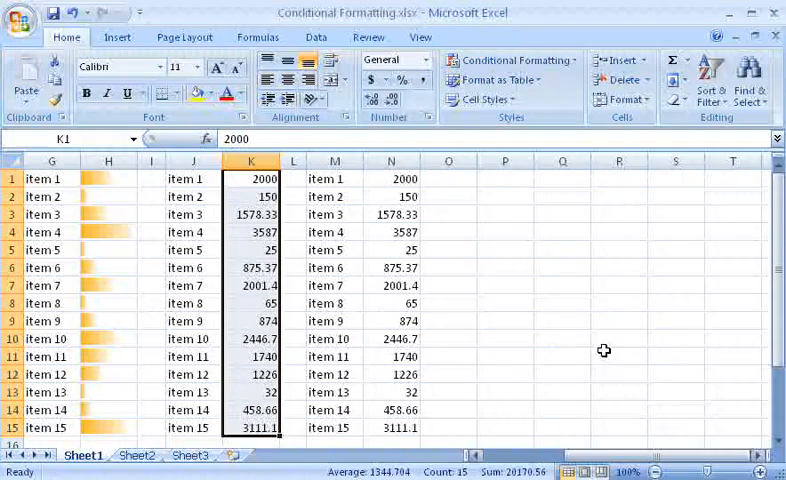
- Pick the orange-to-yellow color scale for K1:K15 from Color Scales
click(515, 60)
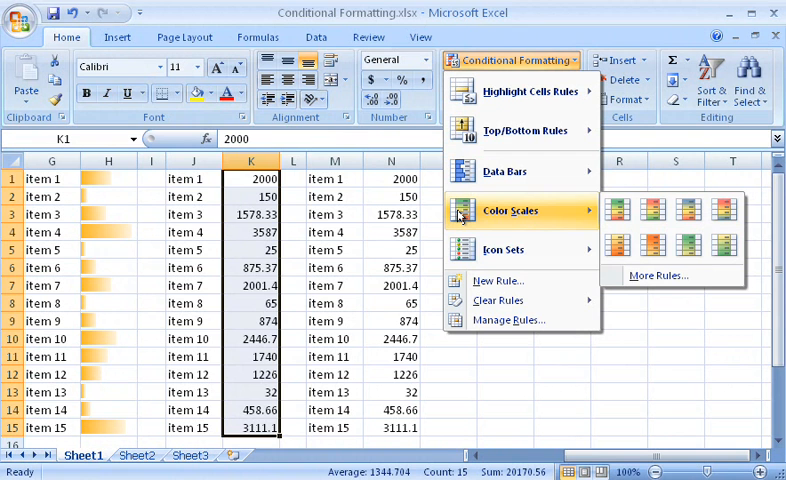
click(619, 246)
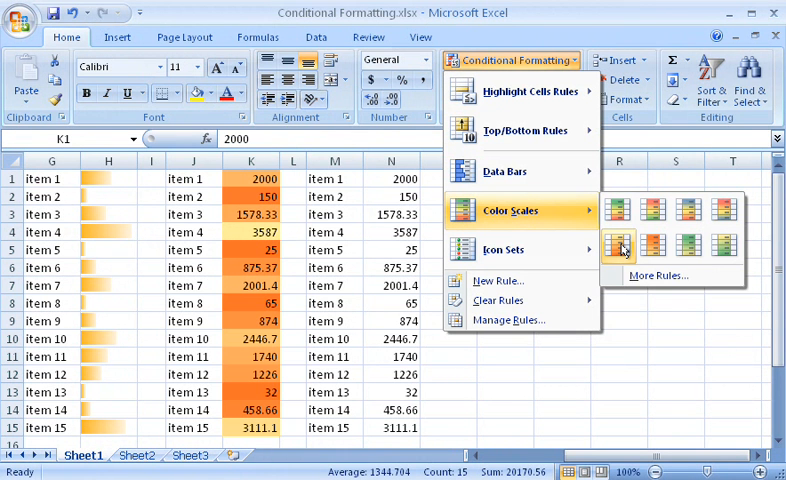
mouse_move(620, 245)
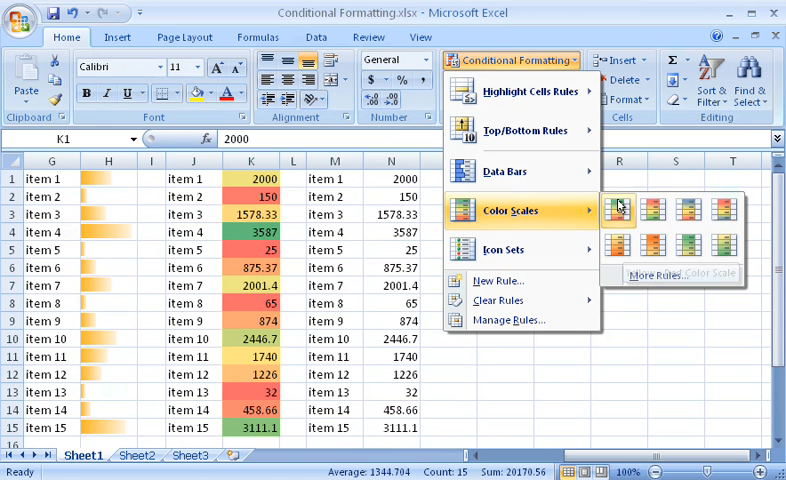
mouse_move(619, 205)
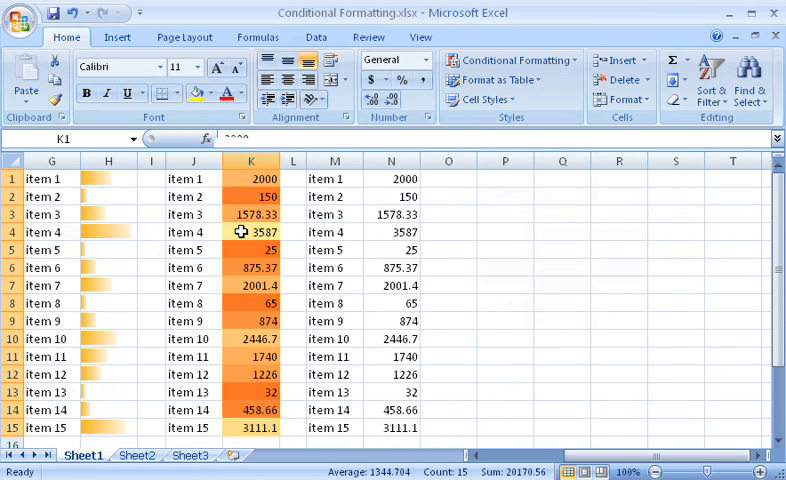
mouse_move(240, 249)
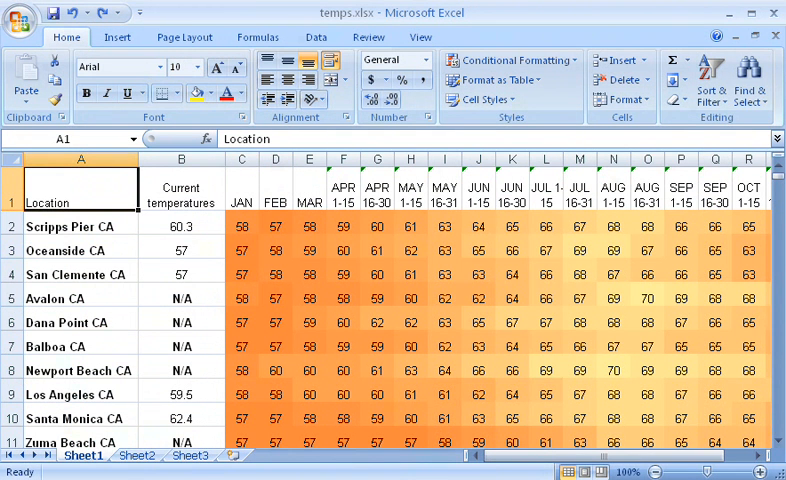
- Edit the temps.xlsx color scale rule so the maximum color is red
click(240, 225)
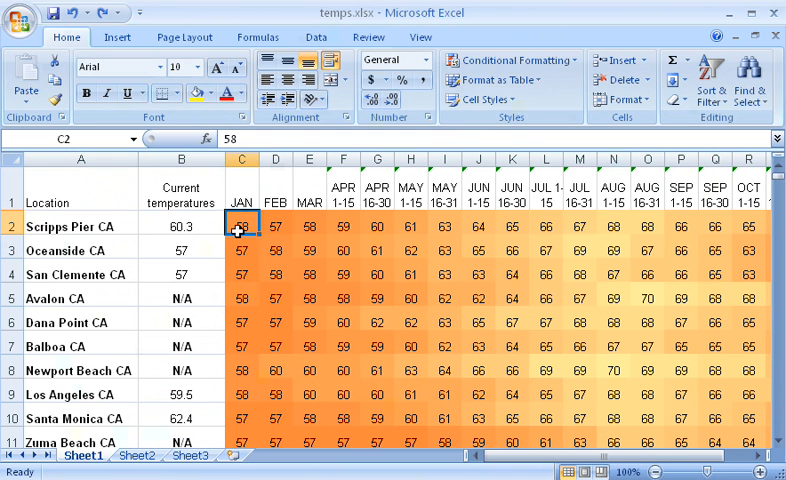
click(514, 60)
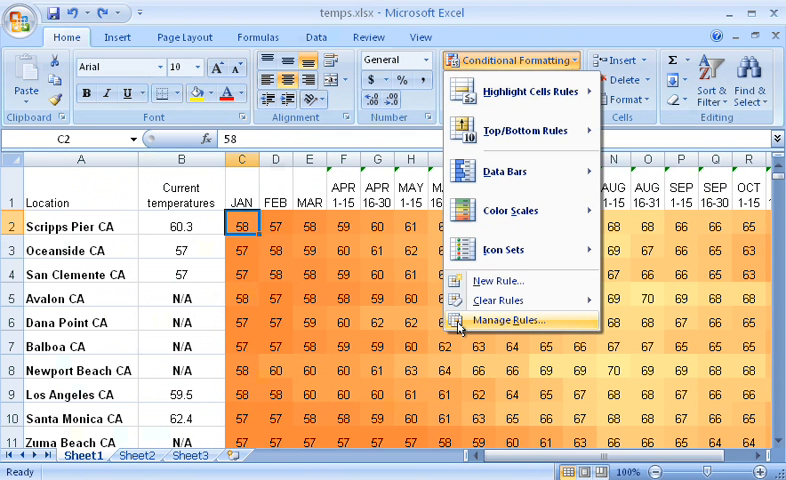
click(507, 320)
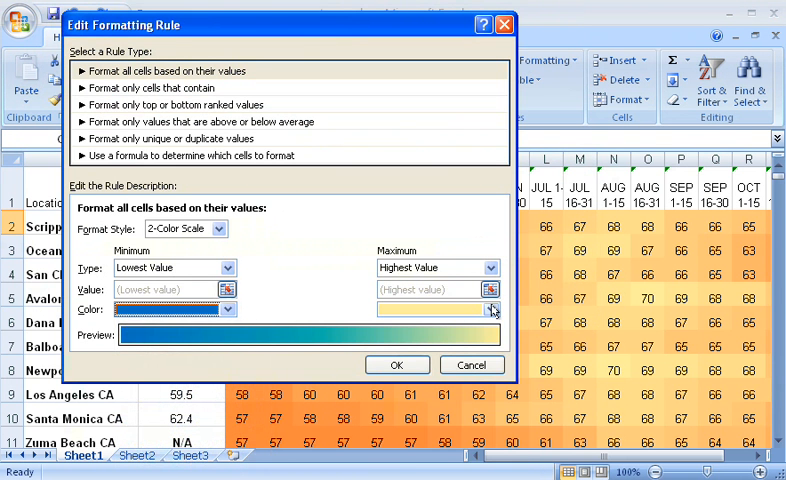
click(492, 310)
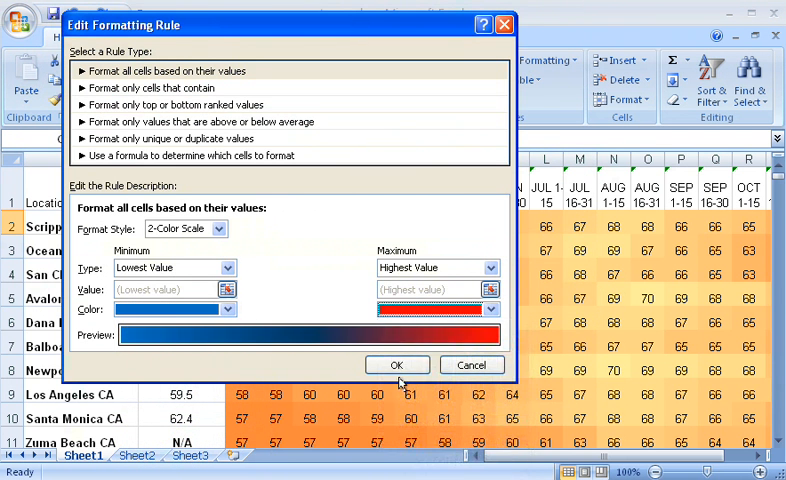
click(397, 365)
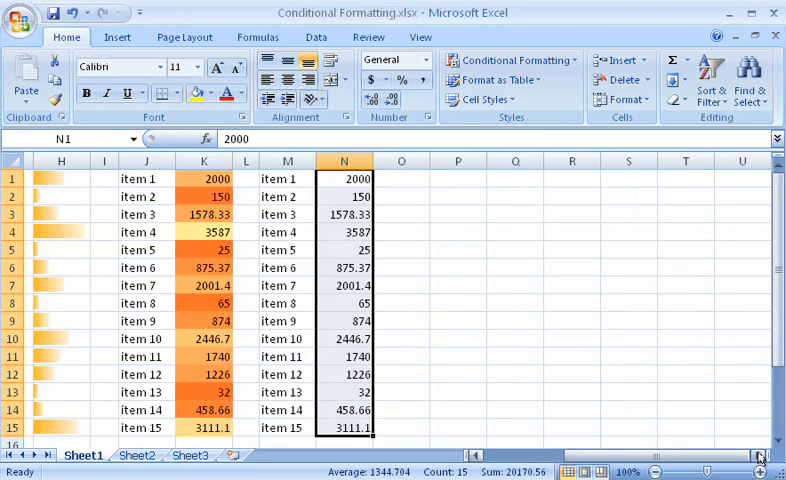
- Open the Conditional Formatting menu for N1:N15 to reach the Icon Sets choices
click(513, 60)
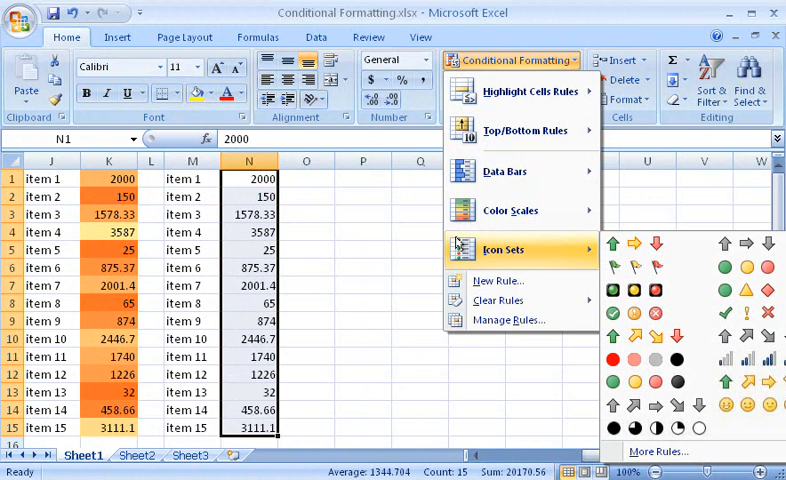
mouse_move(691, 270)
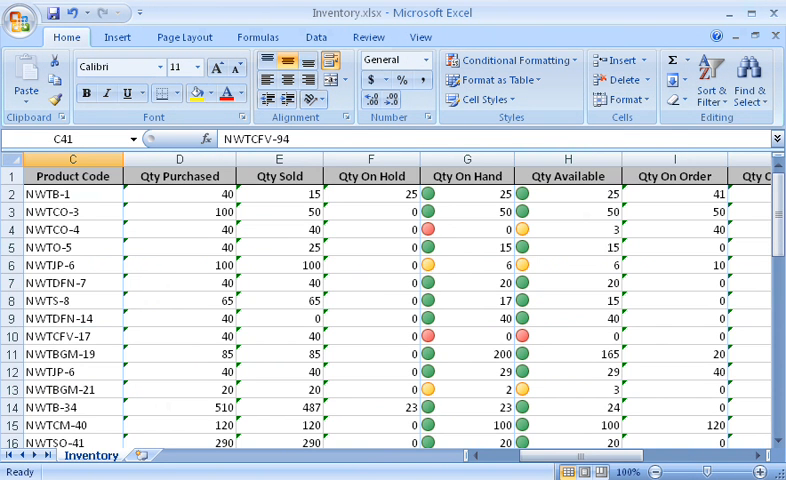
mouse_move(577, 229)
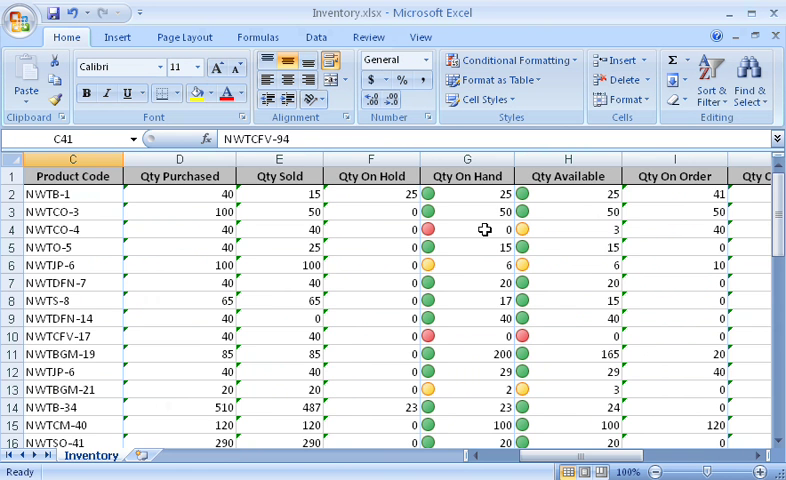
- Reopen the Conditional Formatting menu in the workbook with the column N circle icons
click(513, 60)
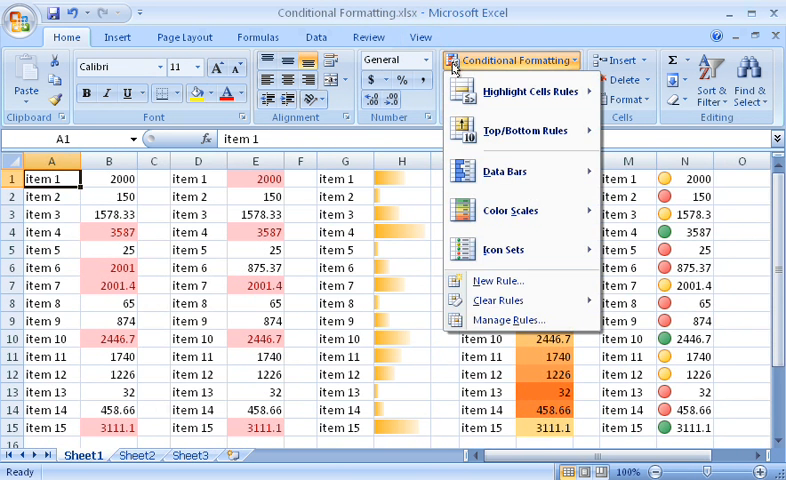
click(510, 320)
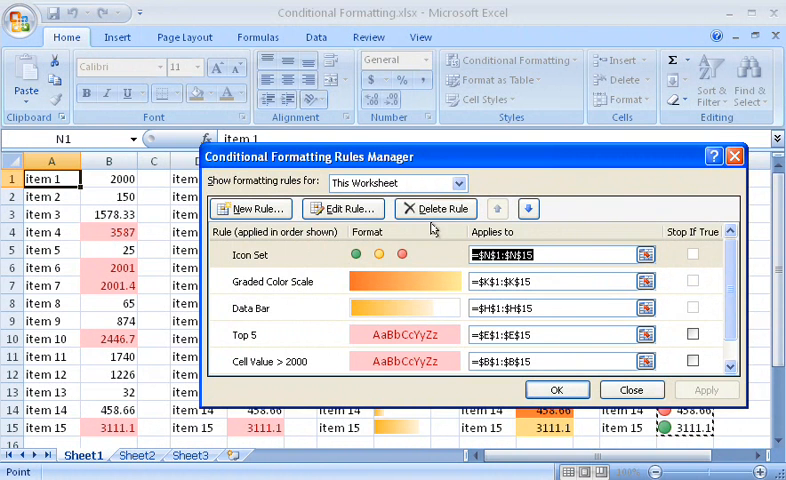
click(631, 389)
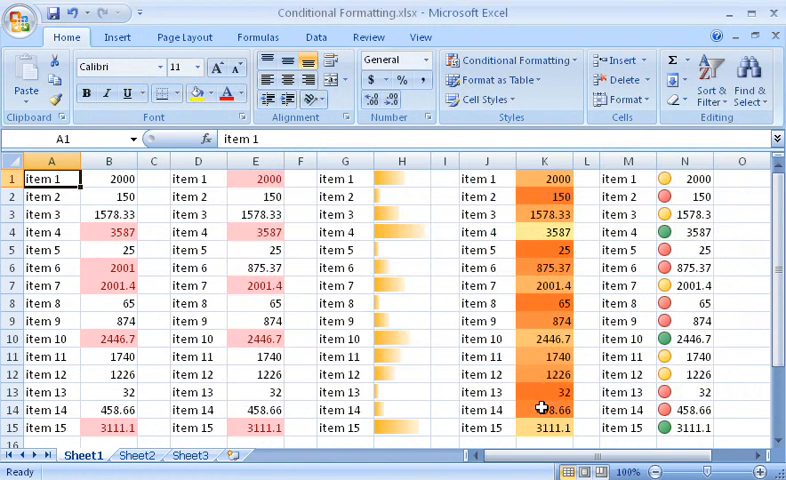